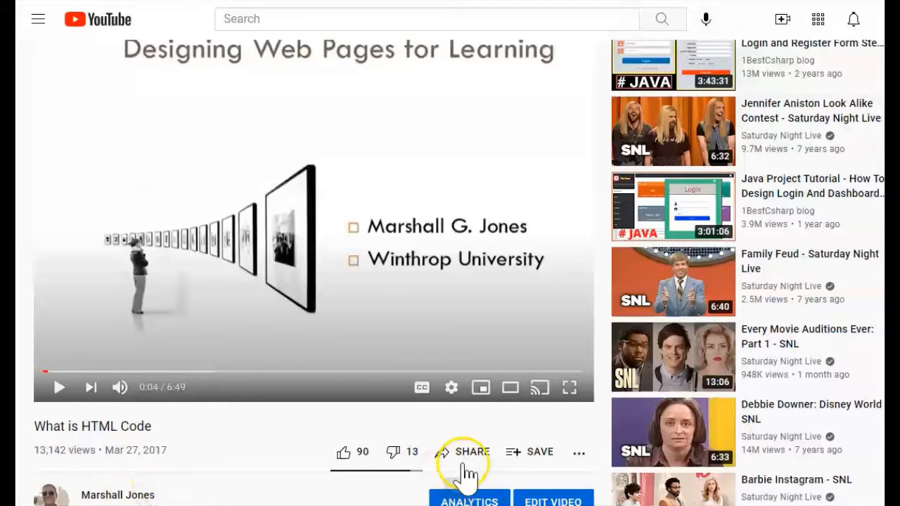
mouse_move(472, 452)
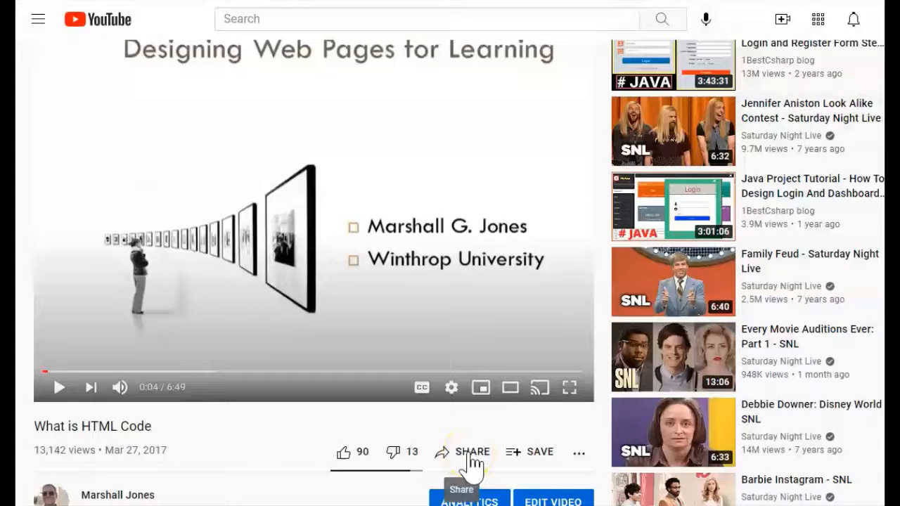
Step: Open the Share panel for the What is HTML Code video
click(465, 451)
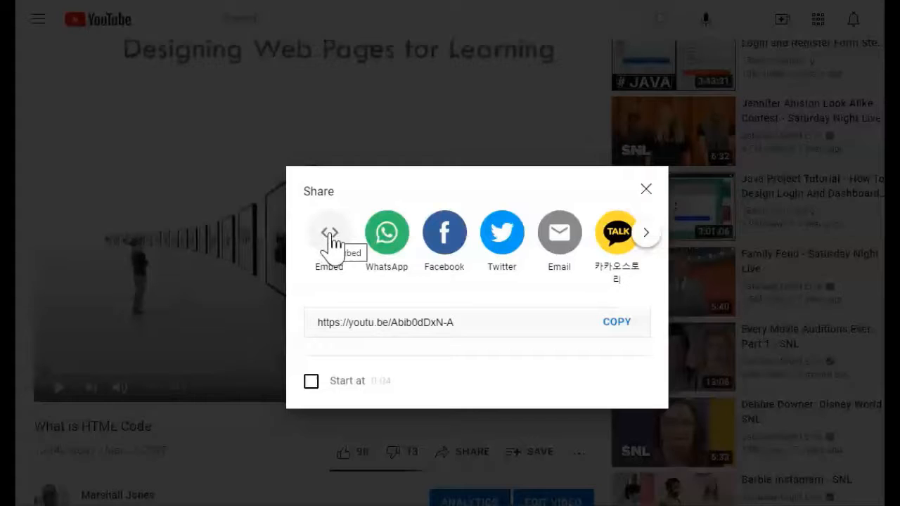
Step: Copy the iframe code from Embed Video, then close it back to the video page
click(329, 232)
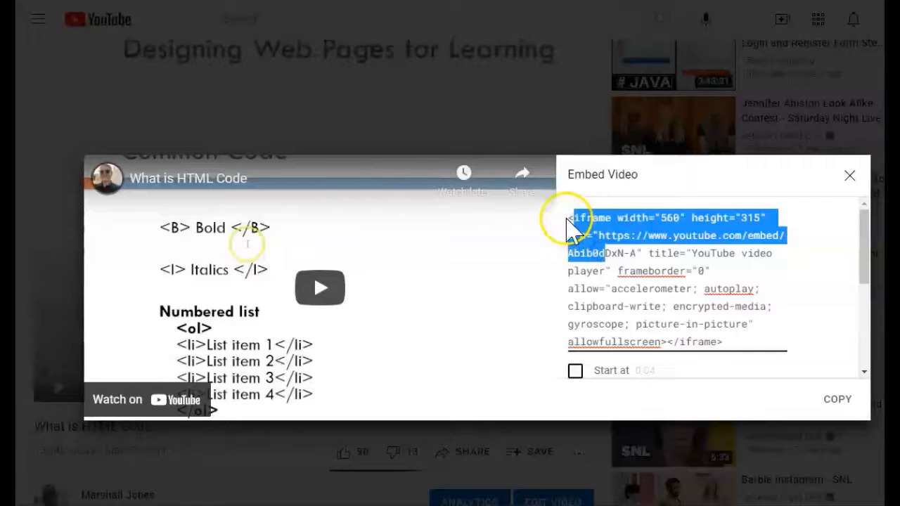
click(569, 219)
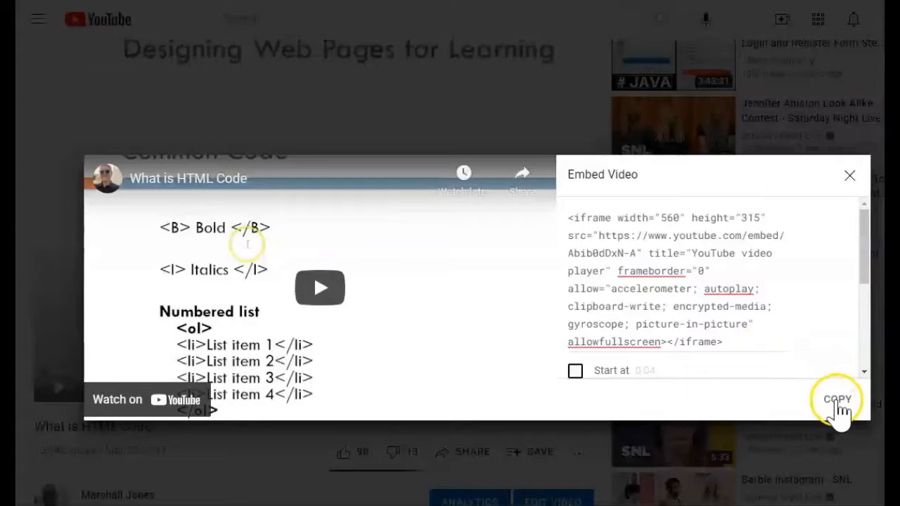
click(837, 400)
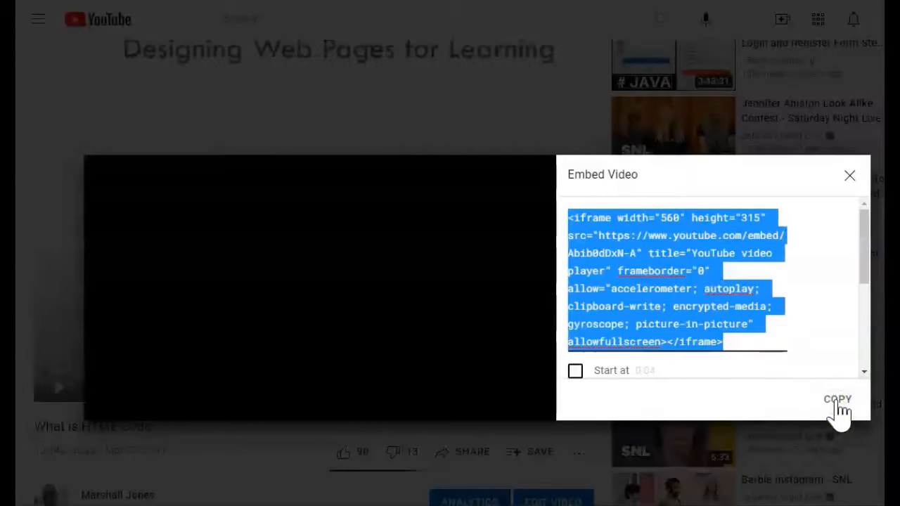
click(849, 175)
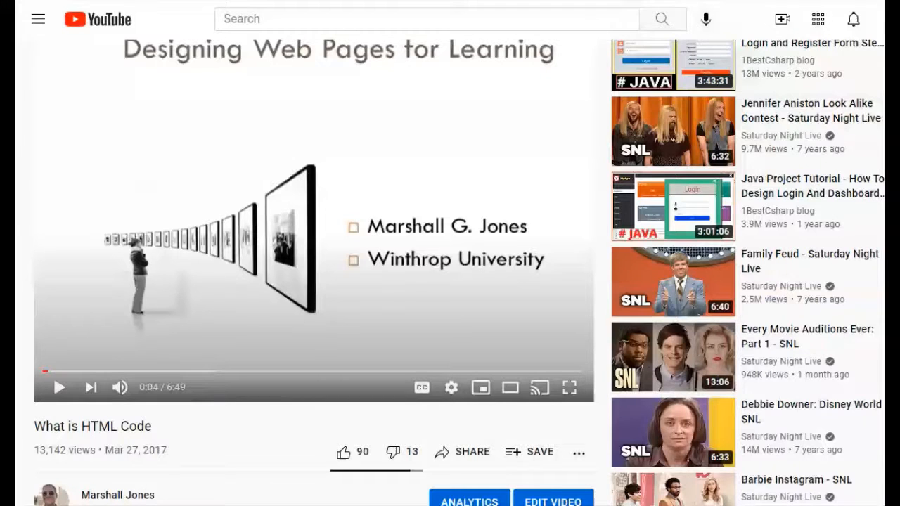